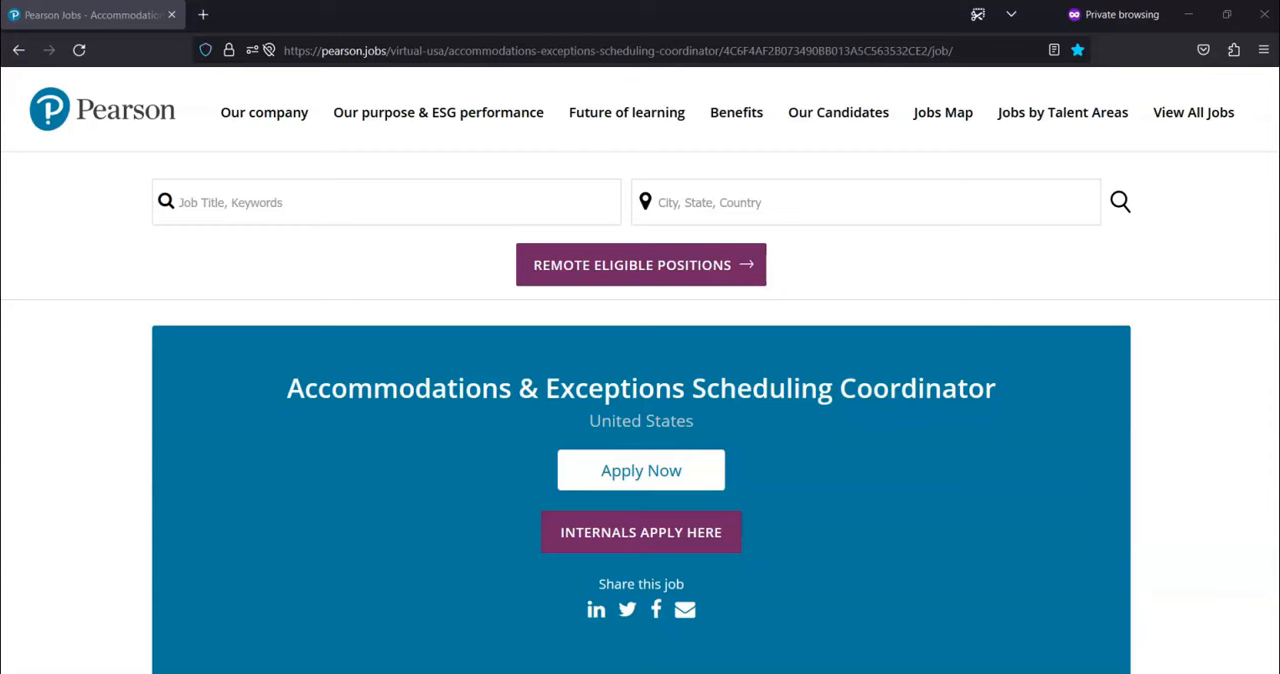
Switch from the Pearson listing to Amplifier's Content Workflow Coordinator application page on applytojob.com
left_click(640, 470)
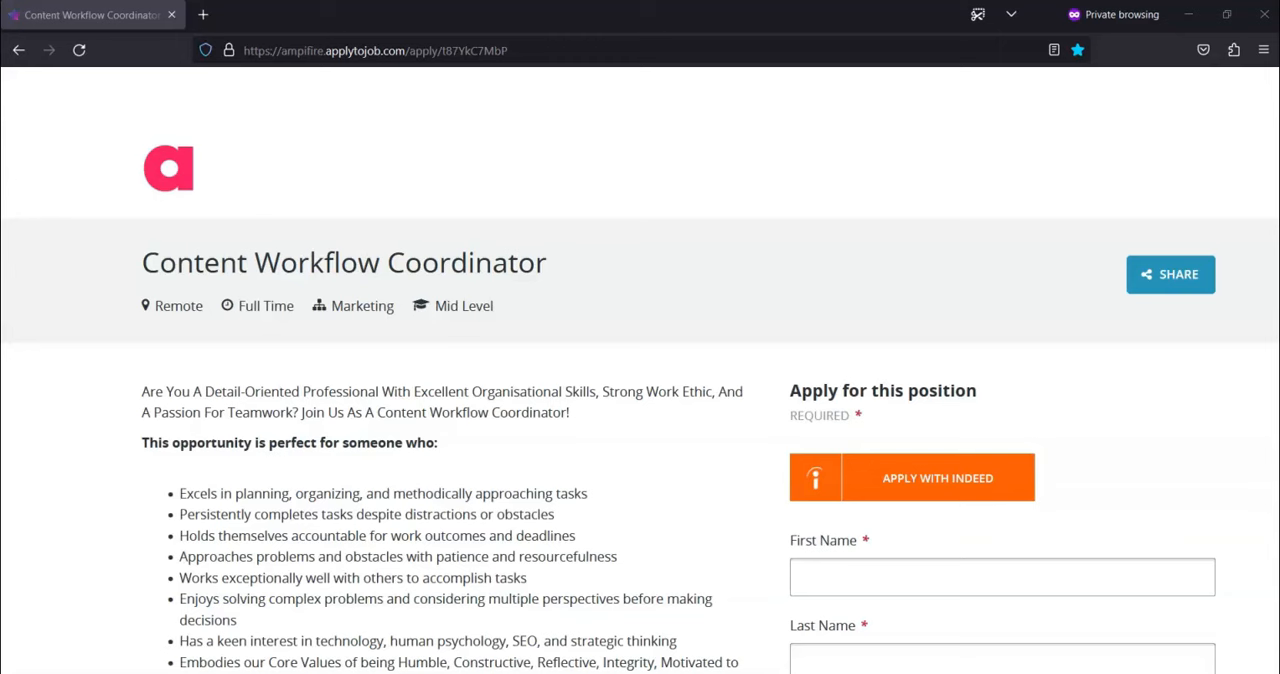